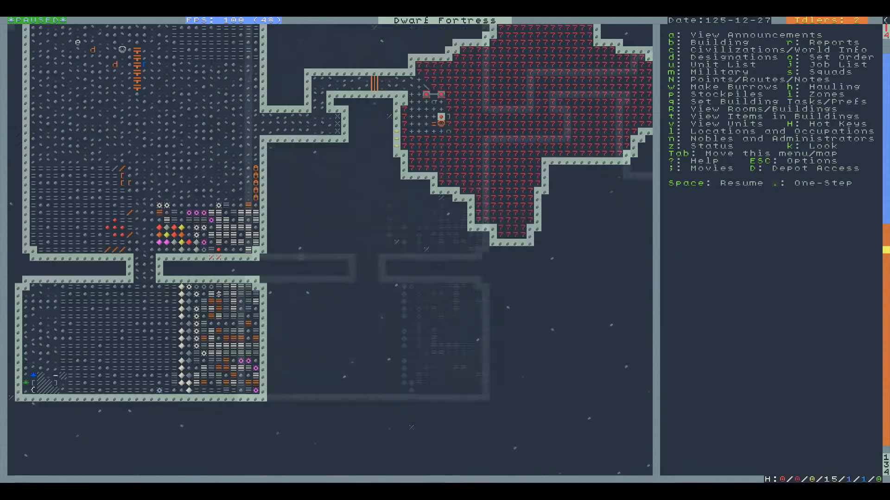
# Scroll the view to the z-level holding the large rectangular hall.
pyautogui.scroll(-3)
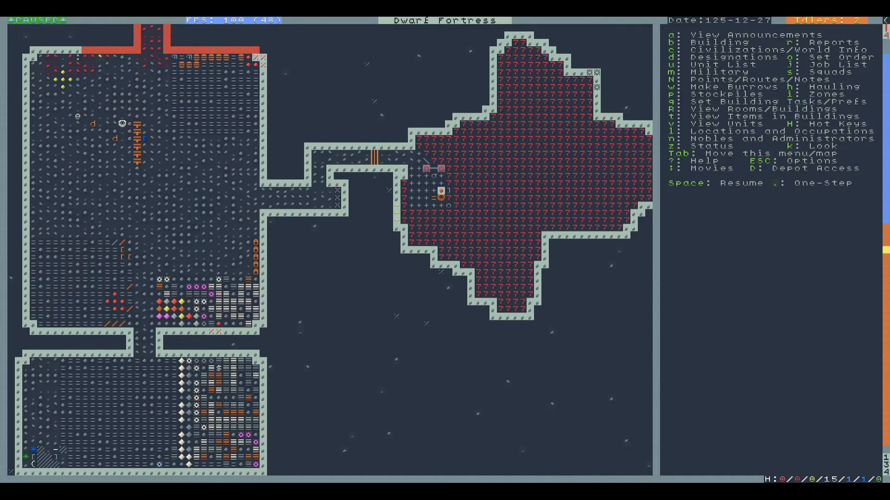
pyautogui.moveTo(418, 404)
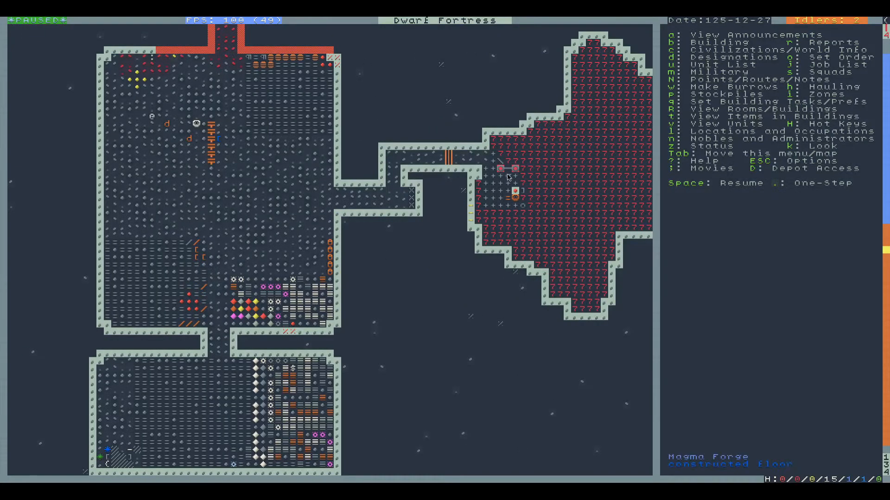
pyautogui.moveTo(447, 229)
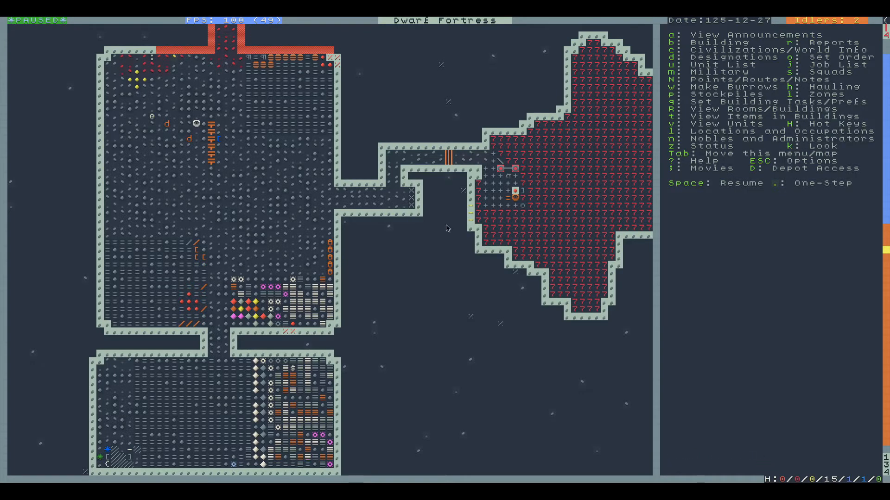
pyautogui.moveTo(290, 361)
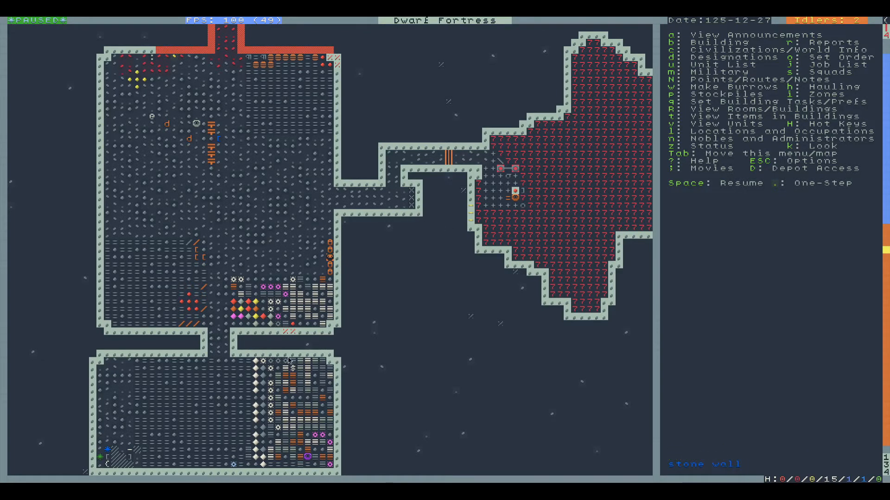
pyautogui.moveTo(305, 376)
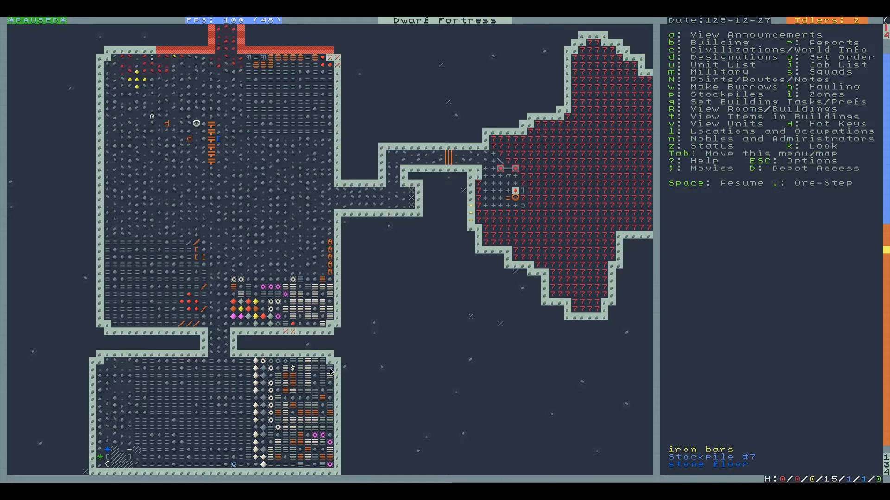
pyautogui.moveTo(327, 380)
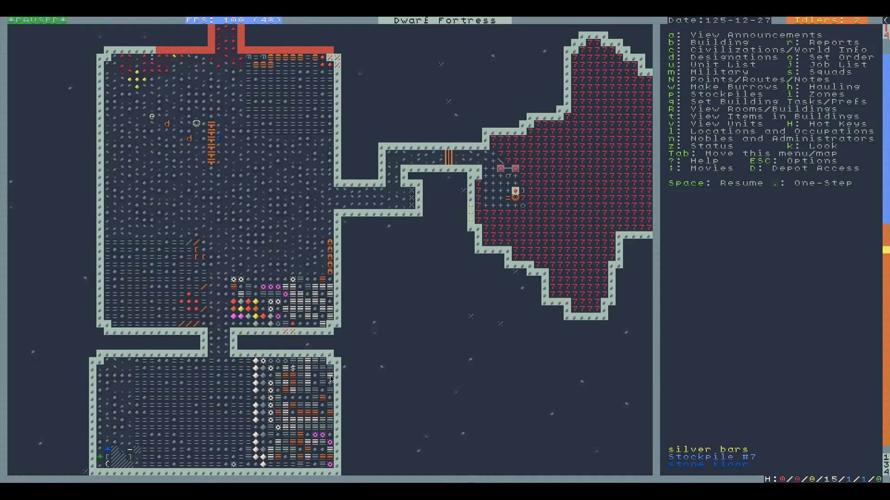
pyautogui.moveTo(292, 446)
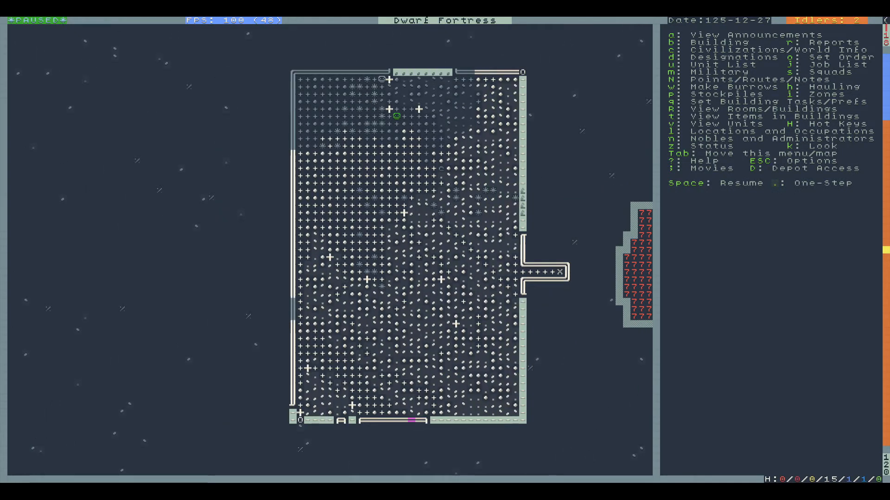
# Show the status overview reporting population 17 and food stores 171.
pyautogui.press('space')
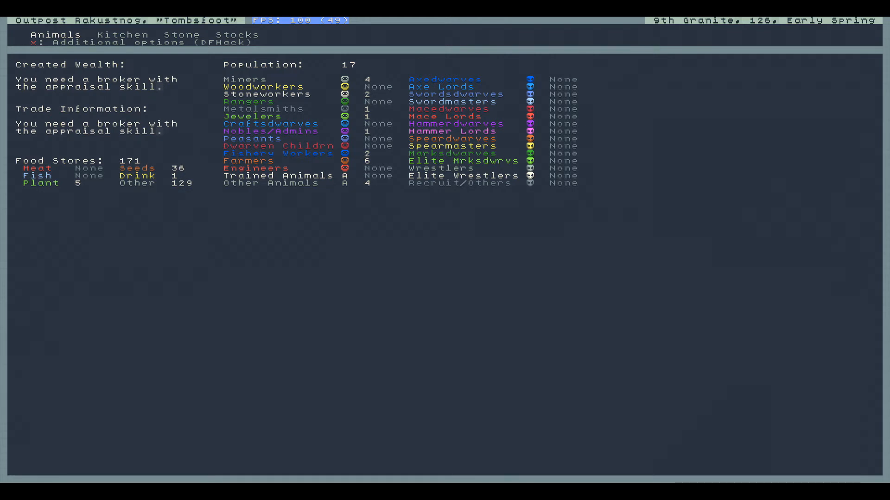
# Dismiss the status overview and return to the forge-level map.
pyautogui.press('Escape')
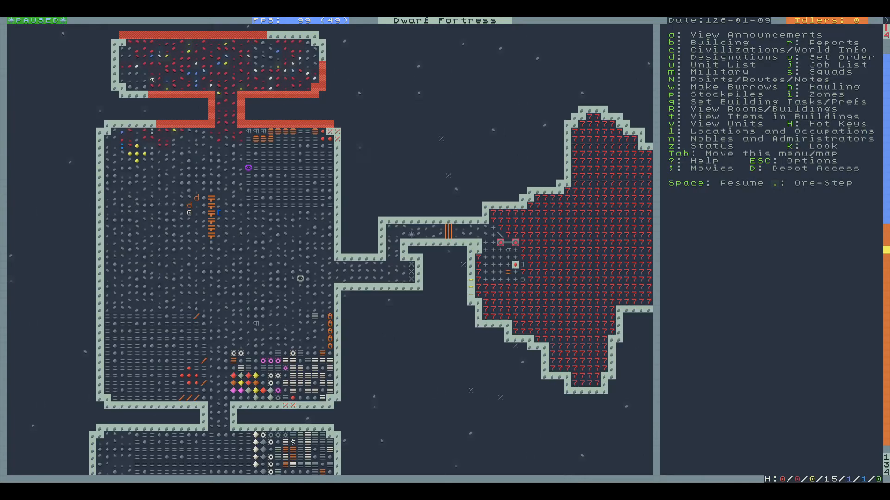
# Unpause the game and move the view up to the surface by the walled cavern.
pyautogui.press('Space')
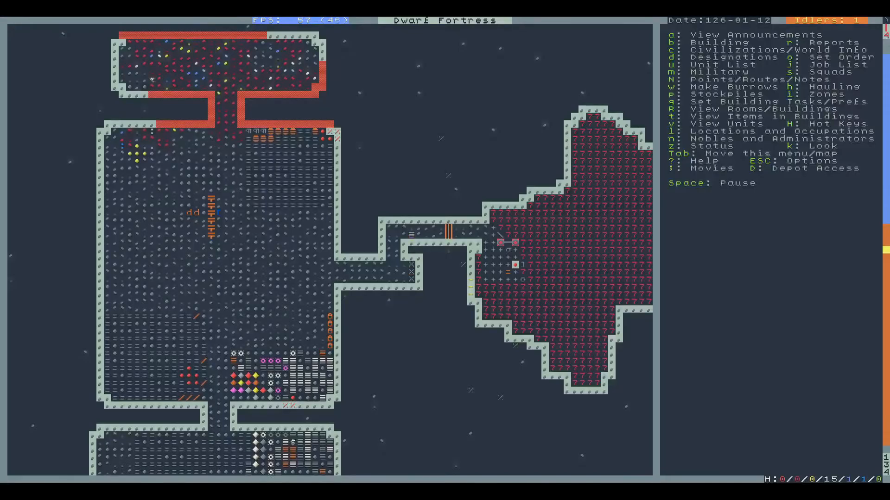
pyautogui.scroll(-3)
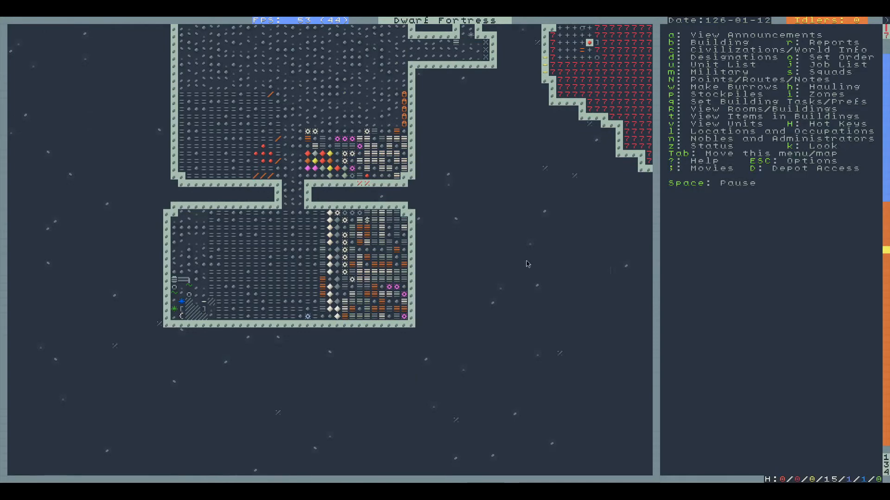
pyautogui.moveTo(356, 118)
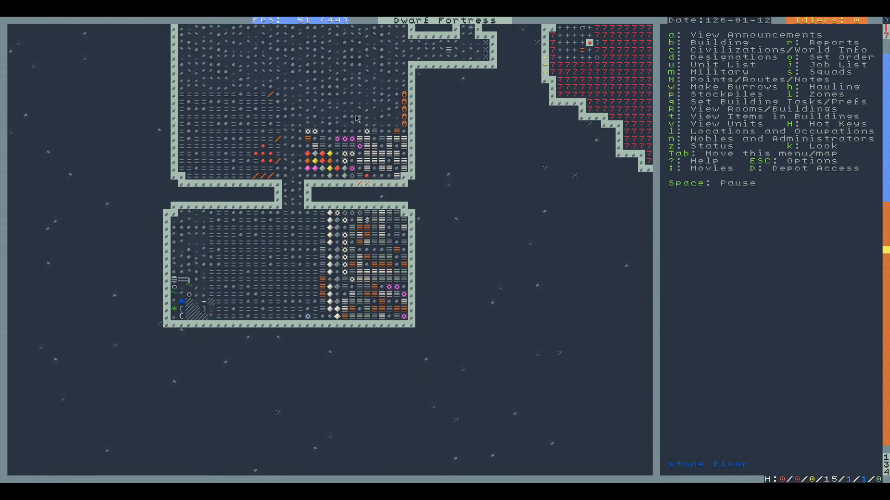
pyautogui.moveTo(321, 199)
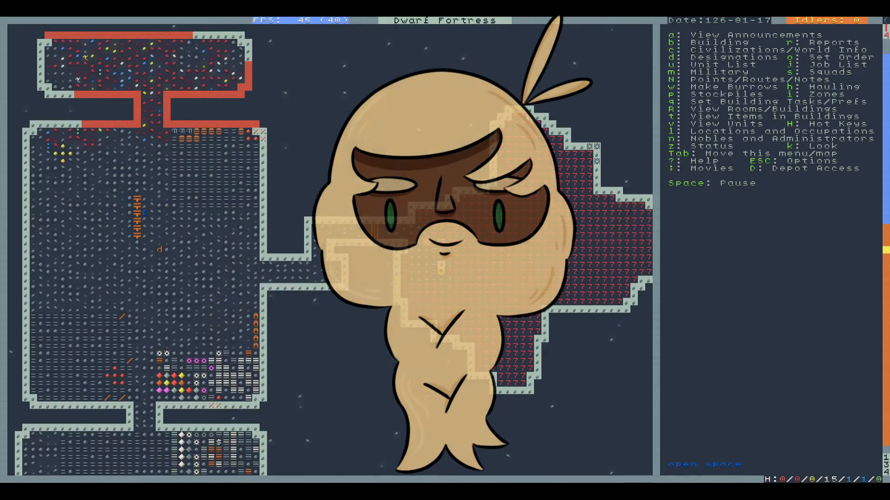
pyautogui.scroll(-3)
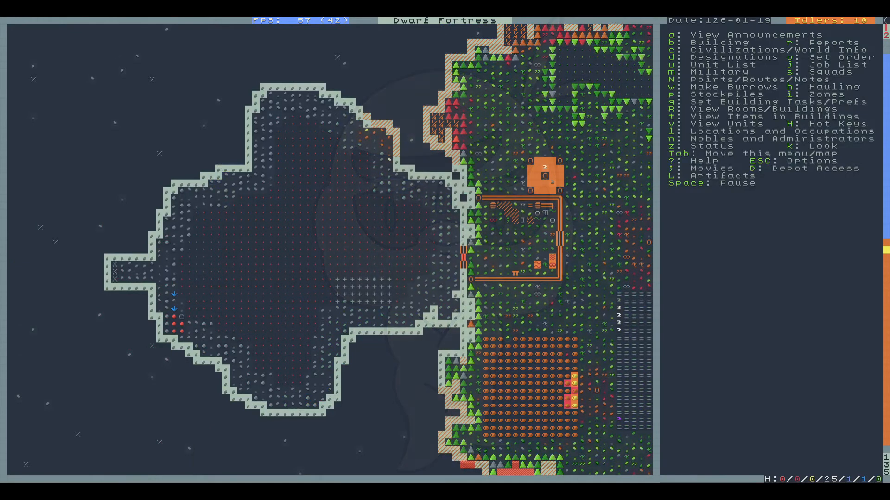
pyautogui.press('u')
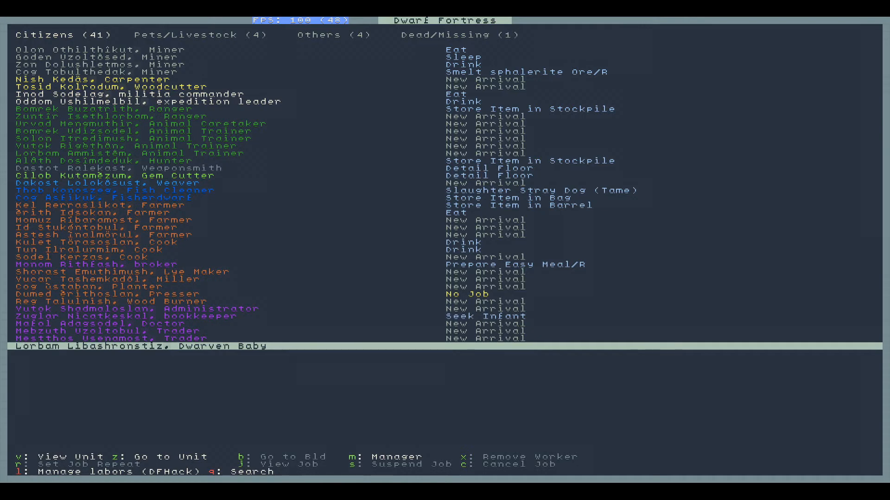
pyautogui.press('Escape')
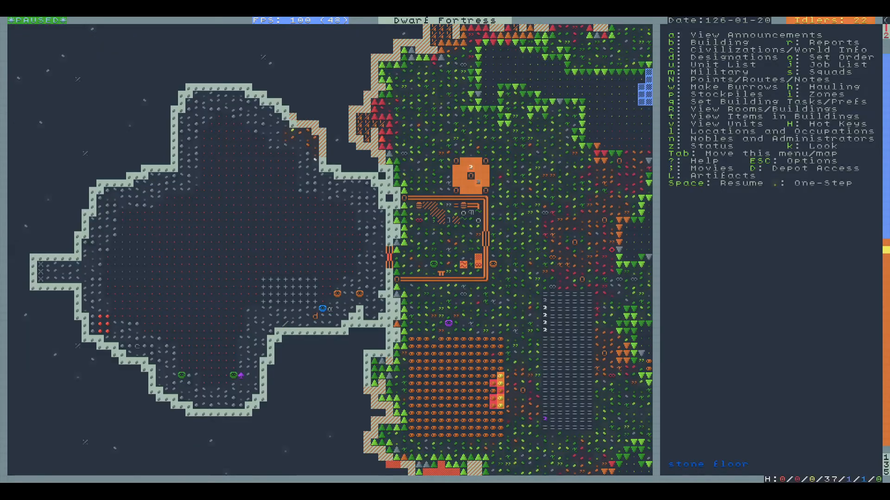
pyautogui.press('SPACE')
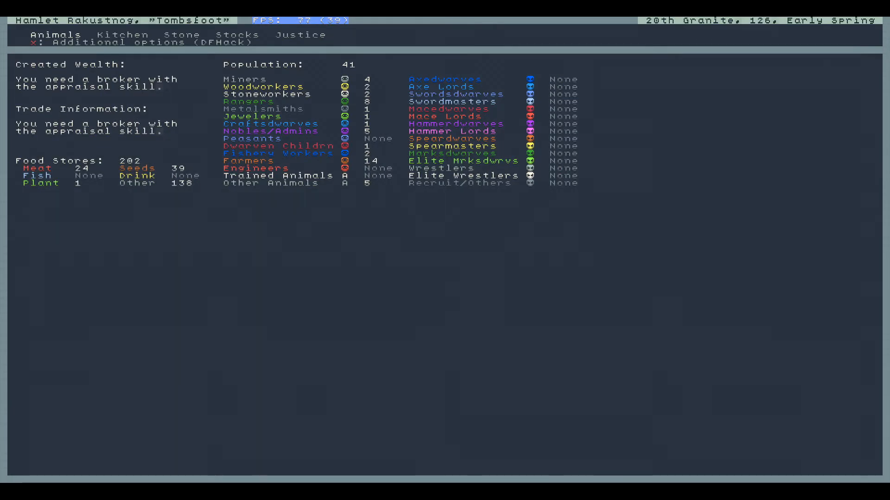
pyautogui.press('Escape')
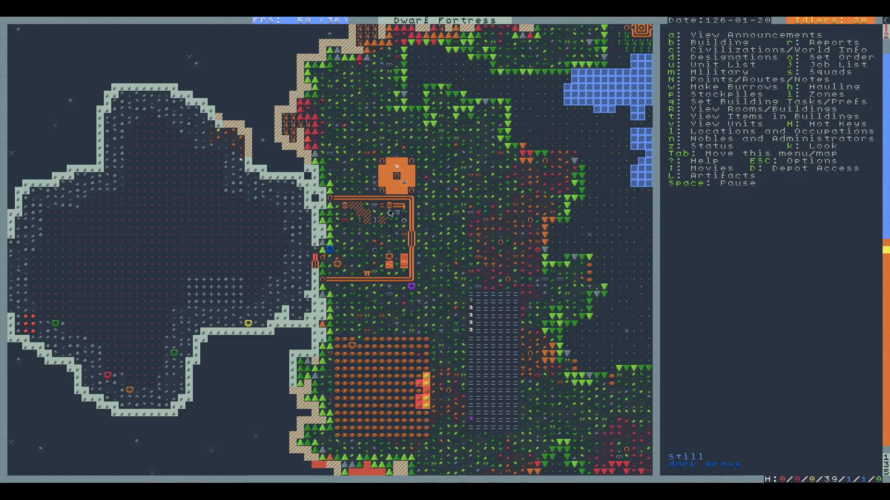
pyautogui.click(391, 206)
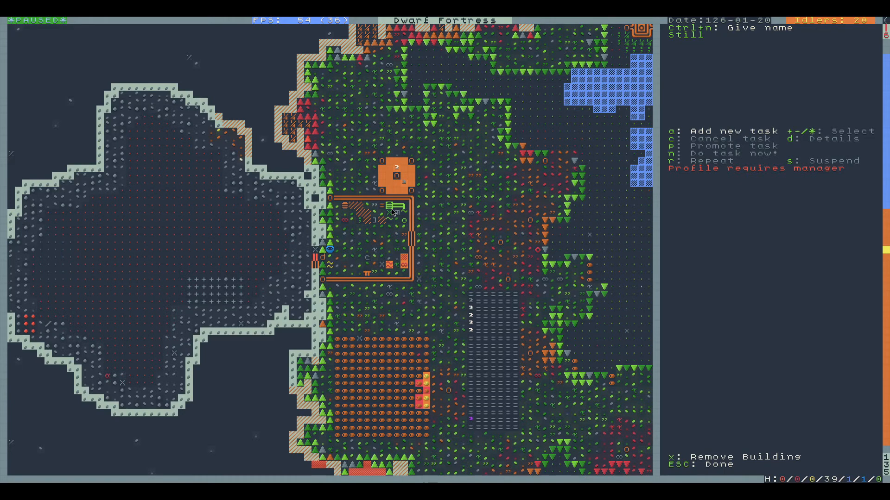
pyautogui.press('Escape')
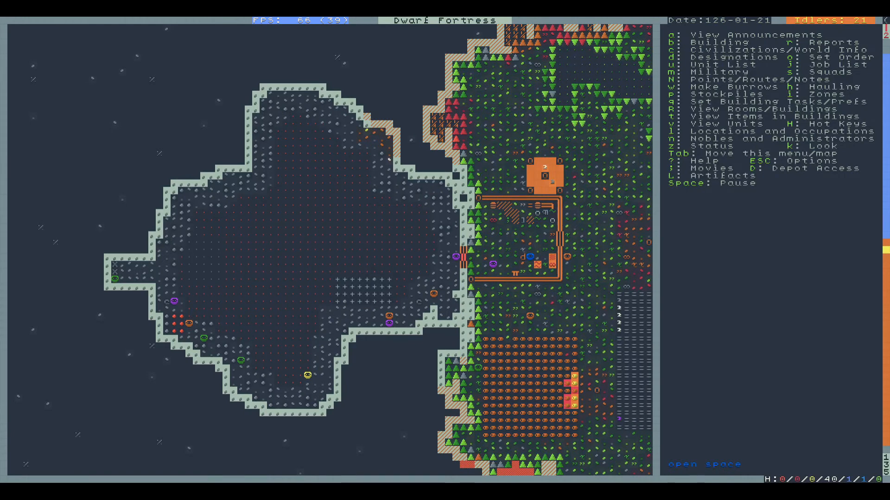
# Let the game run to 126-03-05 and return the view to the forge level.
pyautogui.press('a')
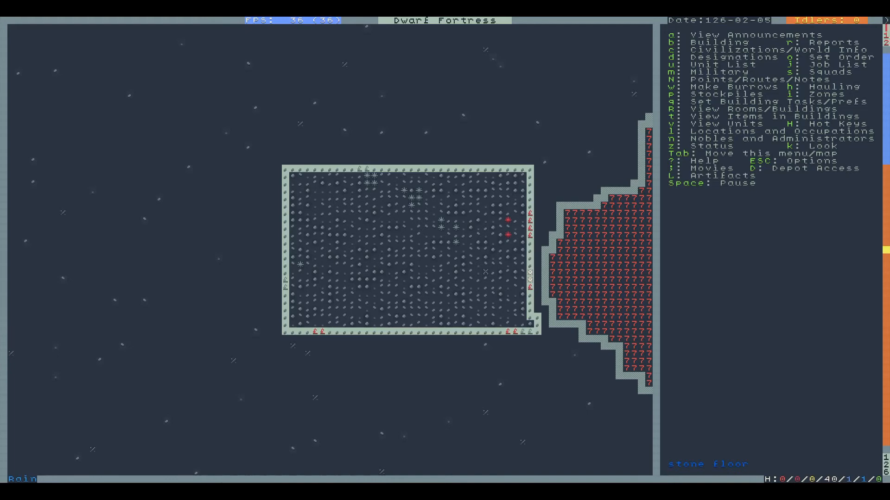
pyautogui.press('SPACE')
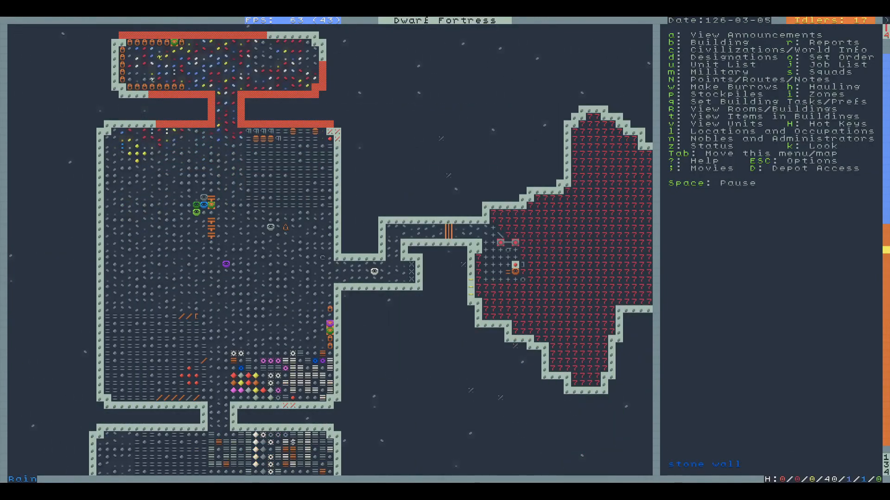
# Pause time and review the status overview listing 42 dwarves and food stores 399.
pyautogui.press('SPACE')
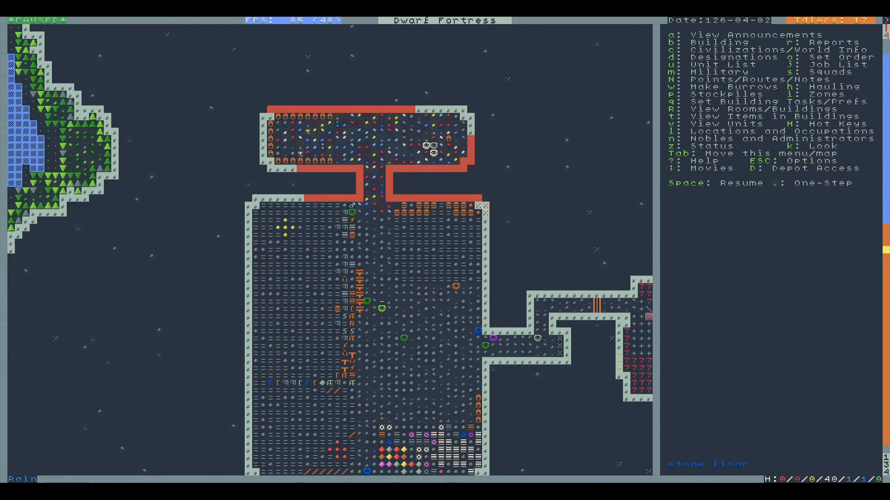
pyautogui.scroll(-3)
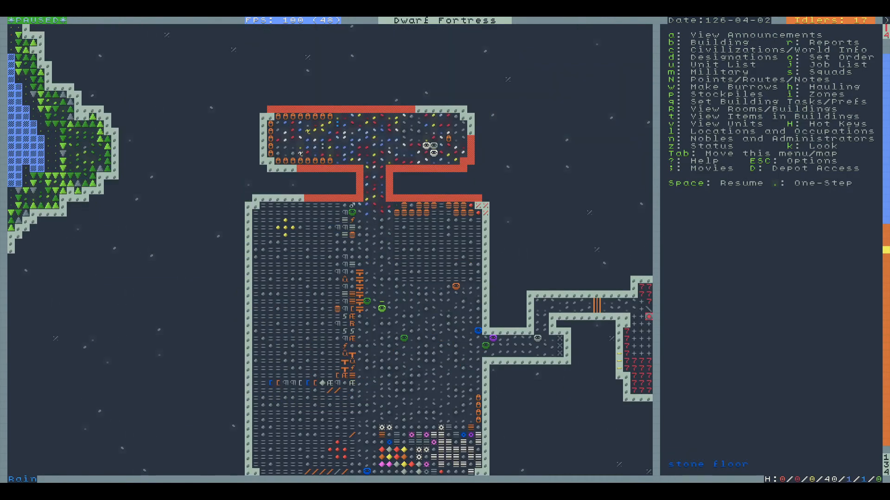
pyautogui.press('z')
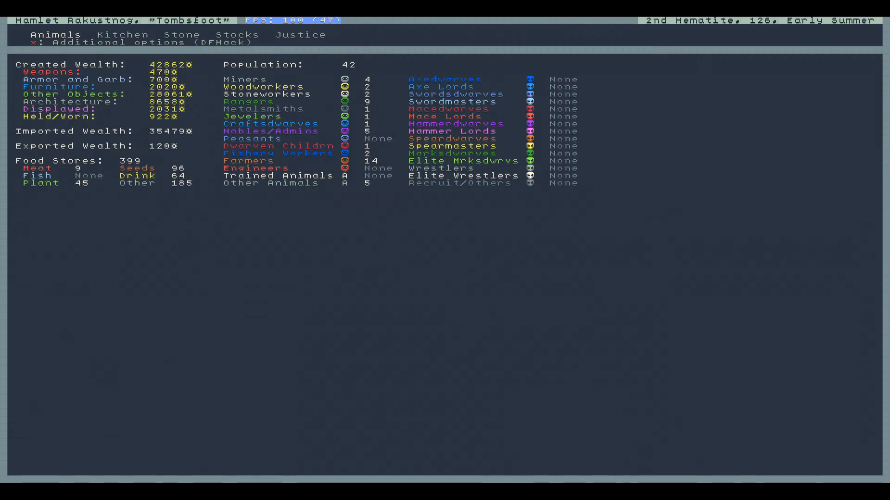
pyautogui.press('Escape')
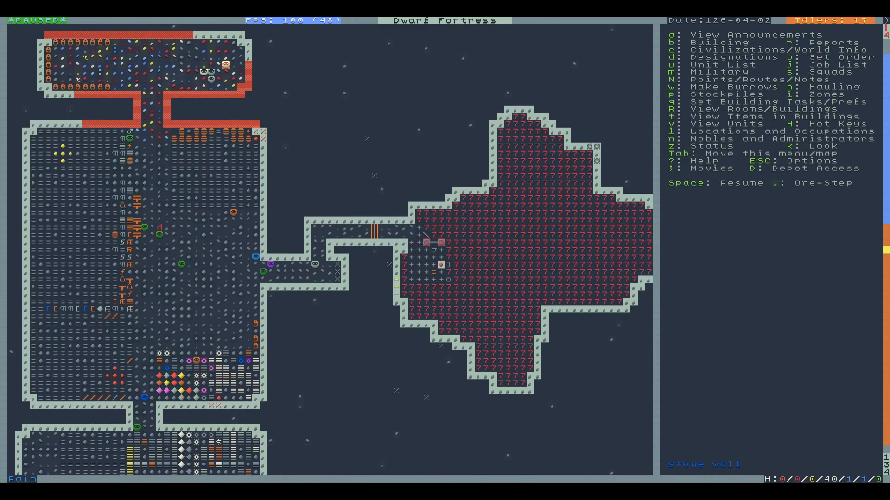